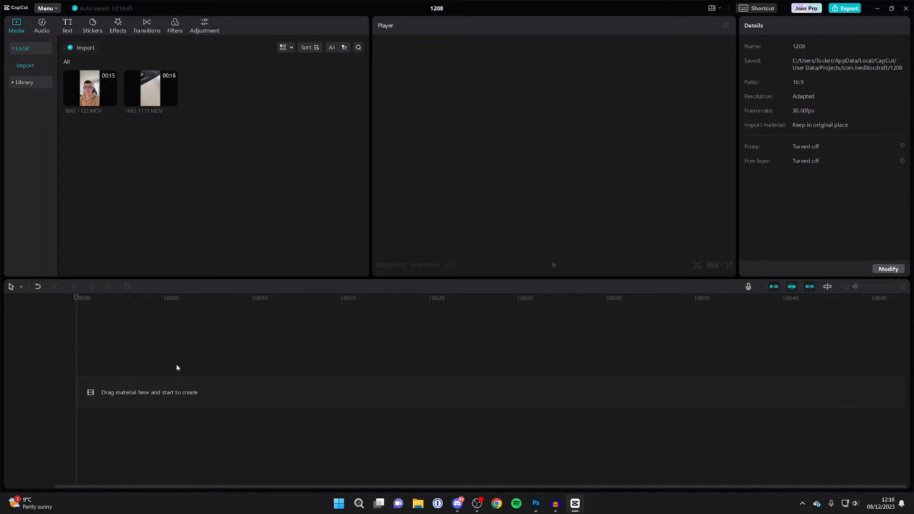
mouse_move(249, 143)
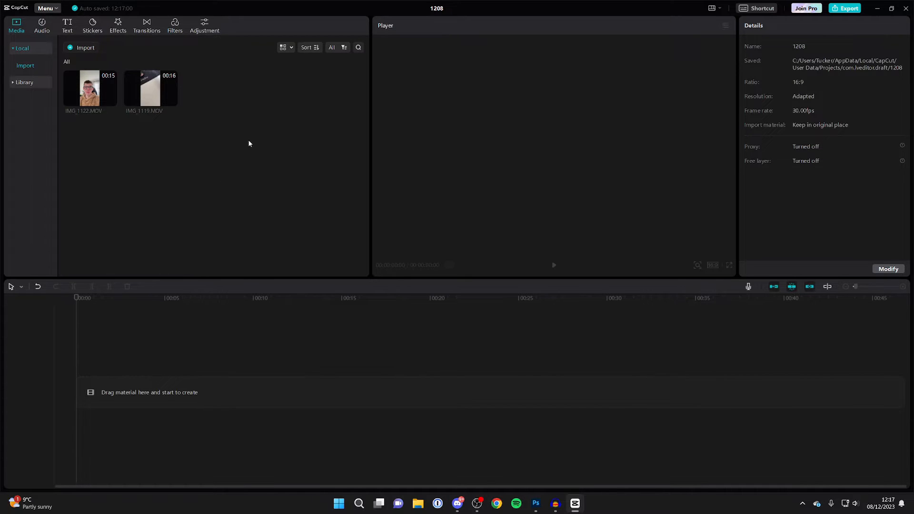
mouse_move(126, 98)
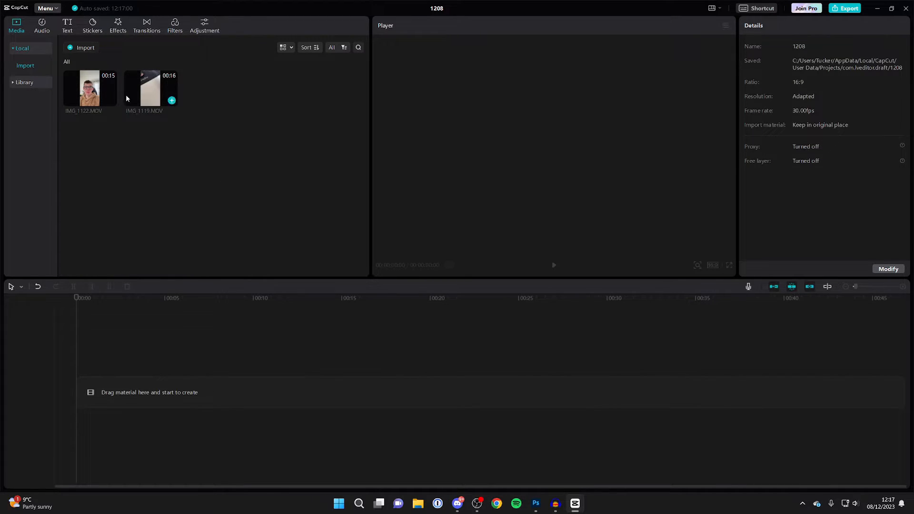
mouse_move(172, 101)
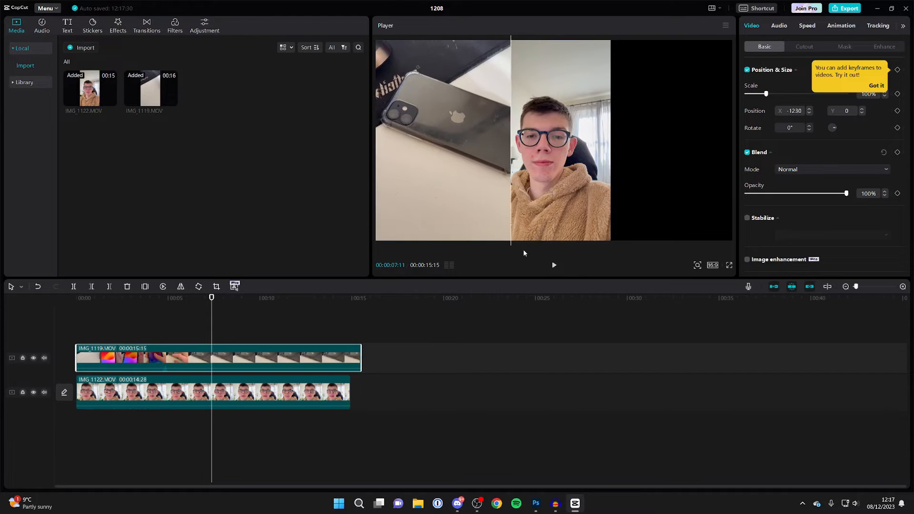
Step: Select the face clip and bring up the player's aspect ratio options
left_click(213, 392)
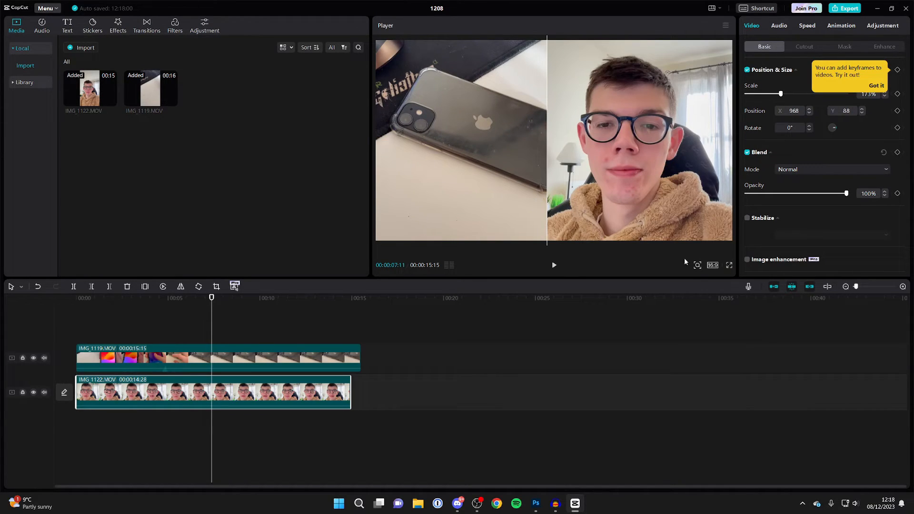
left_click(713, 266)
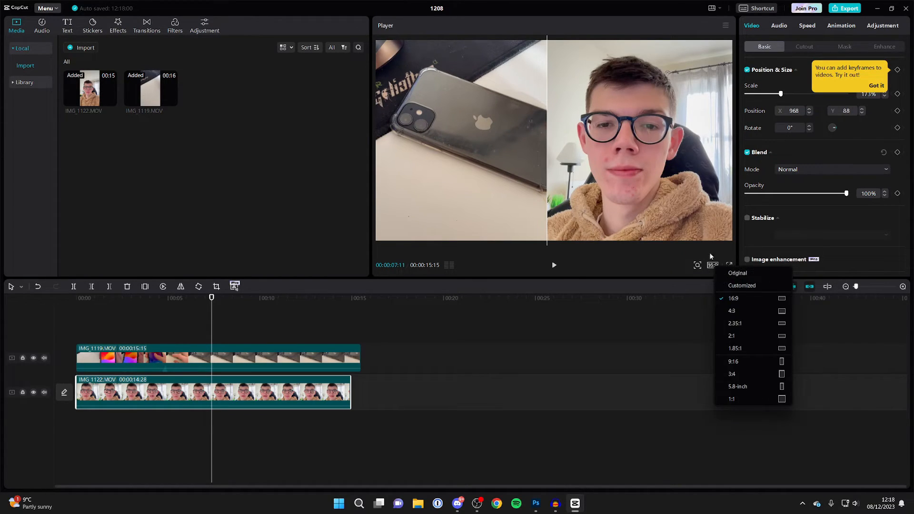
Step: Dismiss the aspect ratio list and select the IMG_1119.MOV clip for trimming
left_click(313, 341)
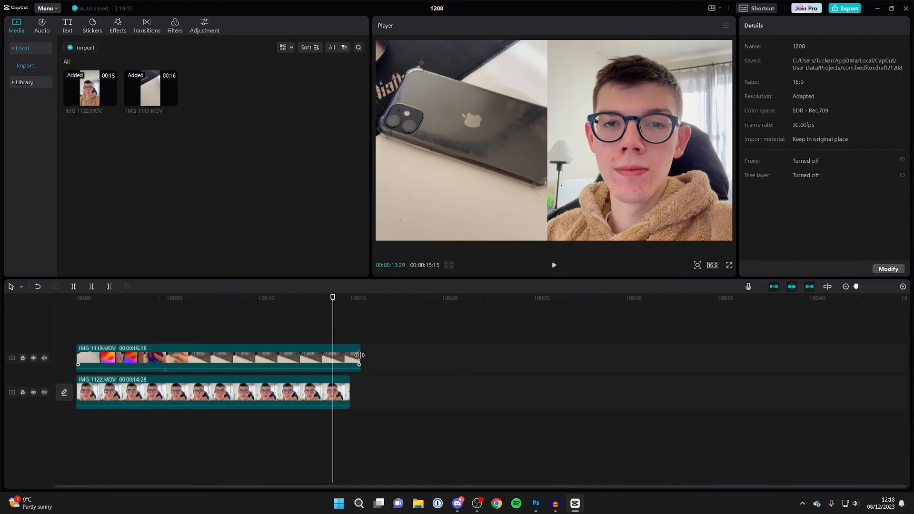
left_click(215, 358)
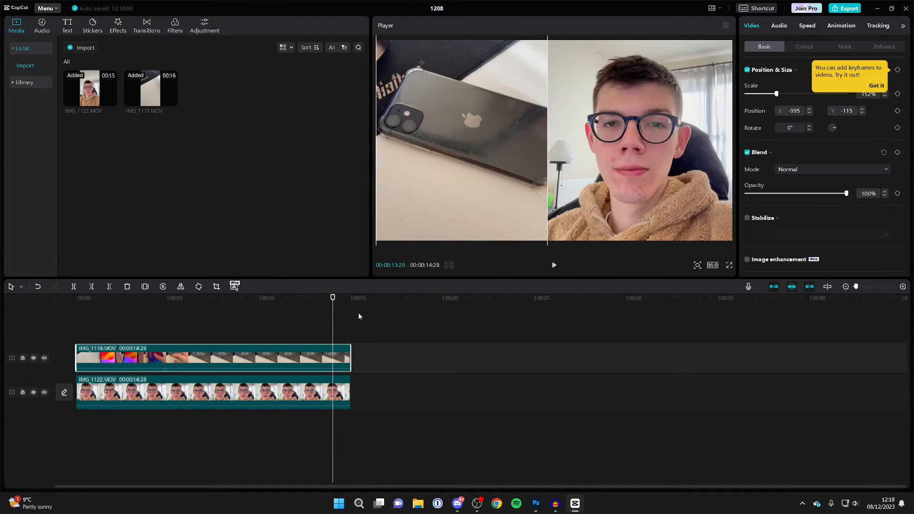
mouse_move(393, 354)
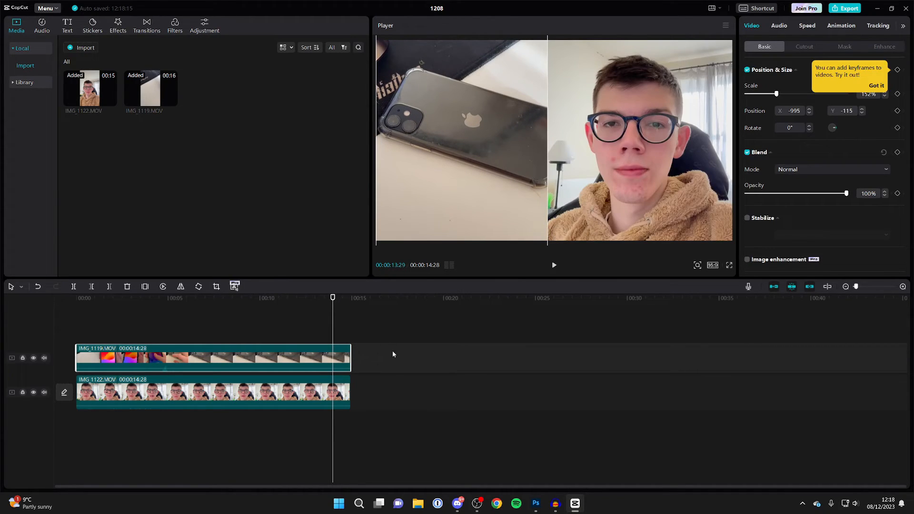
mouse_move(353, 319)
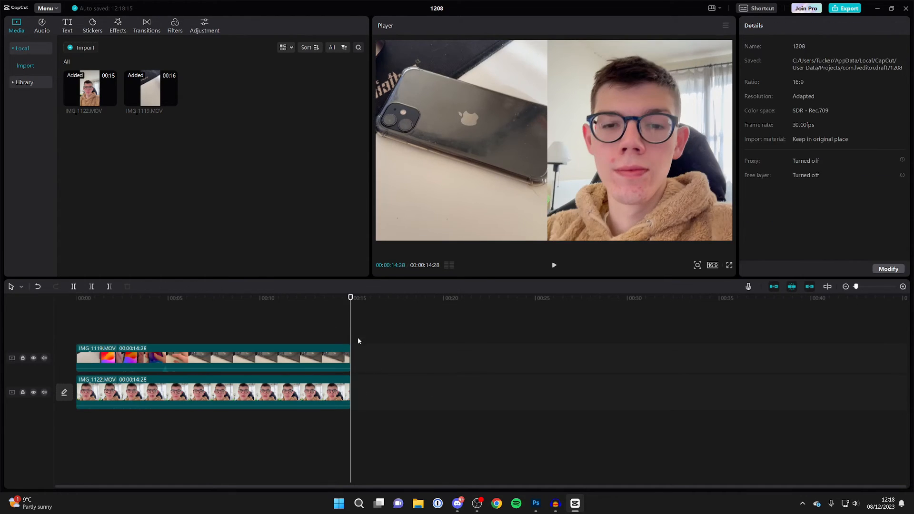
mouse_move(383, 376)
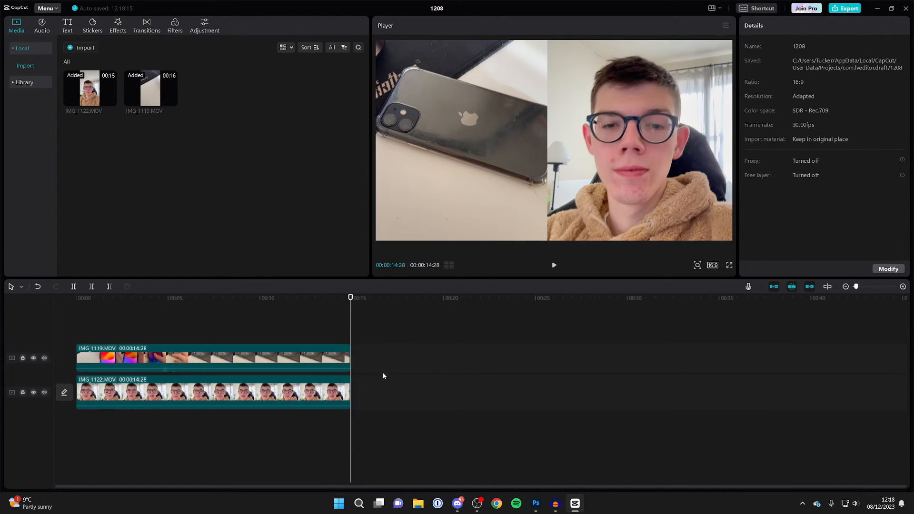
mouse_move(379, 357)
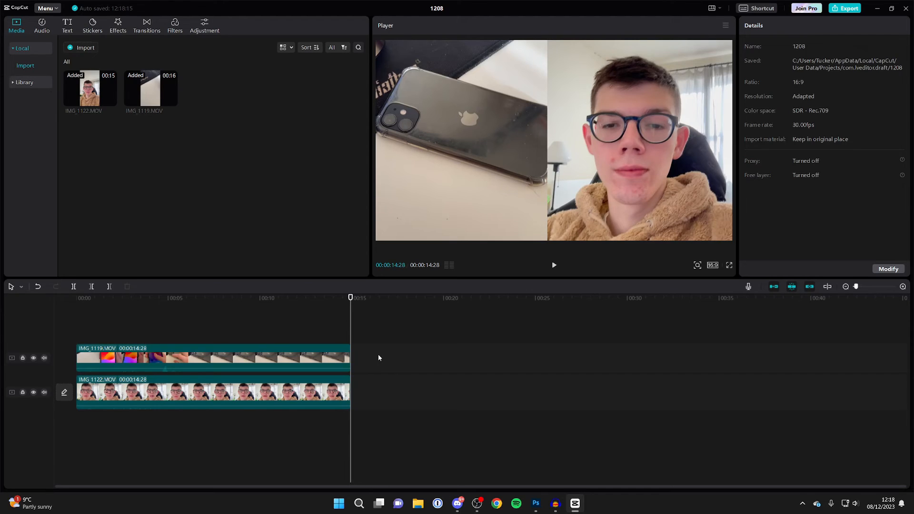
Step: Select the face clip and the IMG_1119.MOV clip together on the timeline
left_click(212, 390)
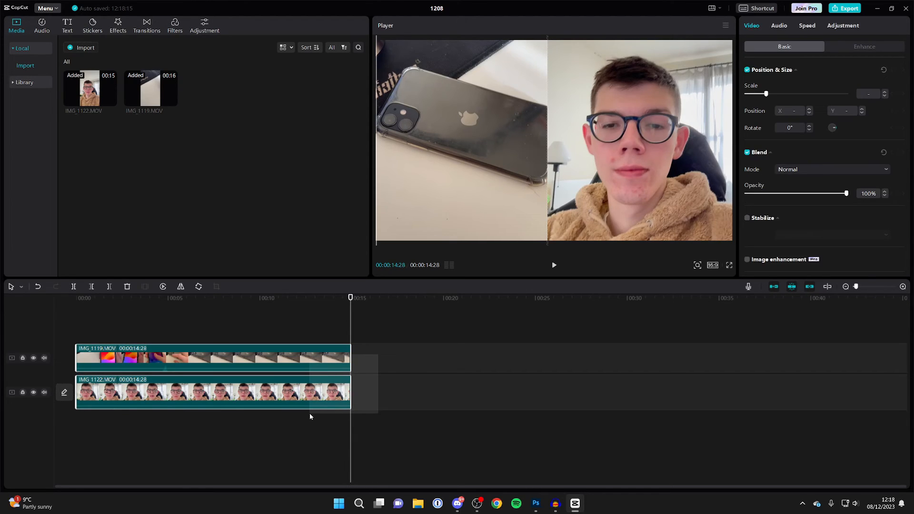
left_click(210, 357)
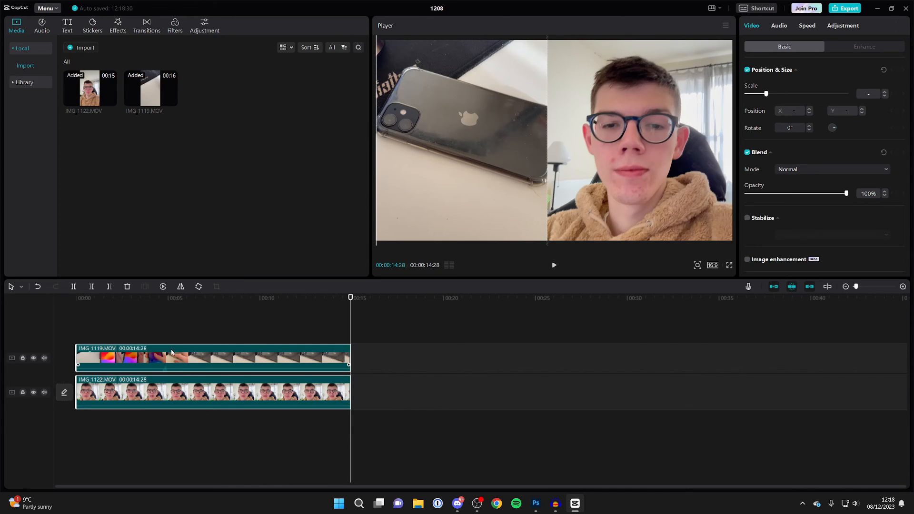
Step: Use Create compound clip on the two selected clips, then play the 14:28 result
right_click(171, 353)
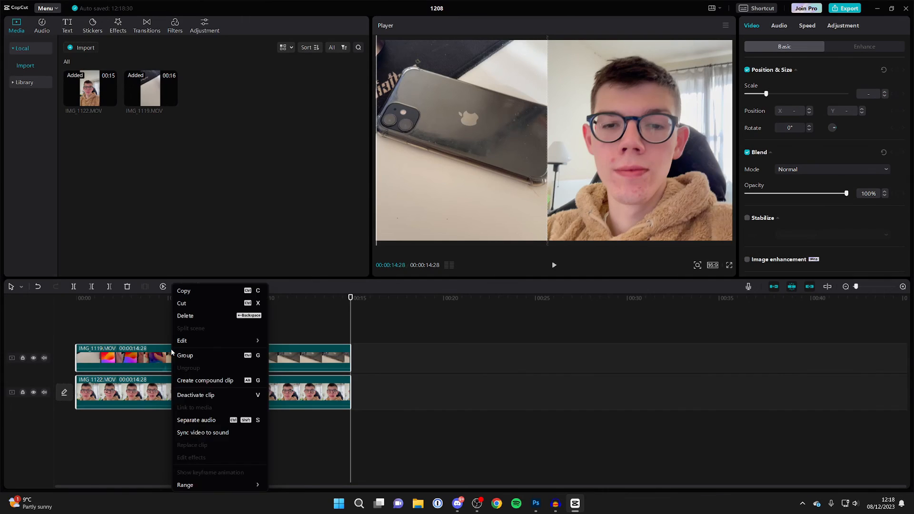
left_click(205, 380)
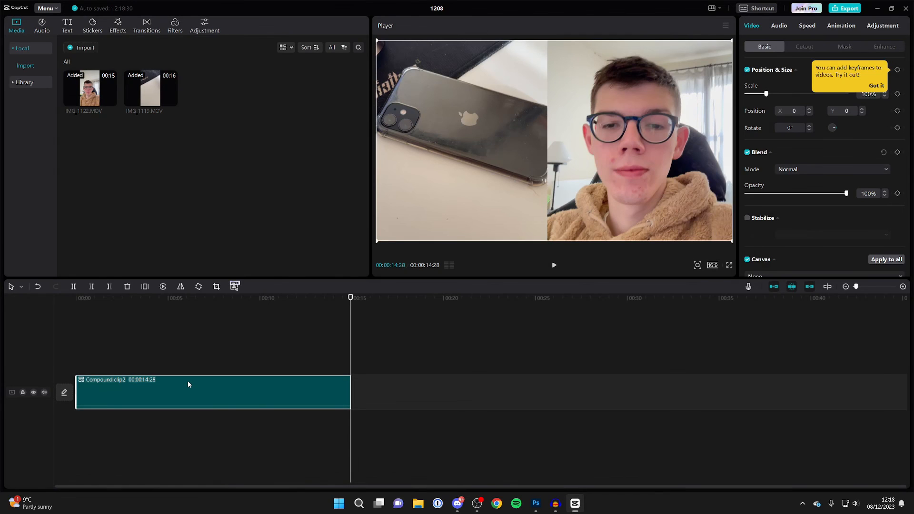
left_click(554, 265)
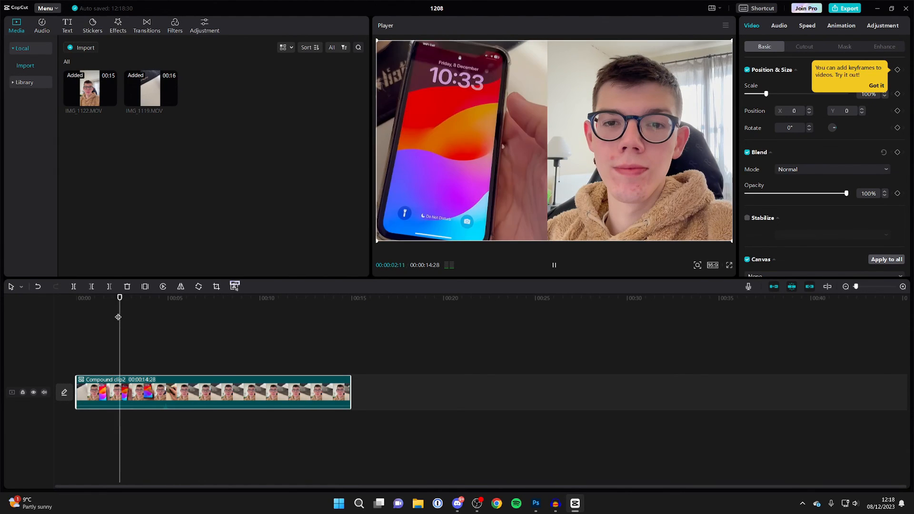